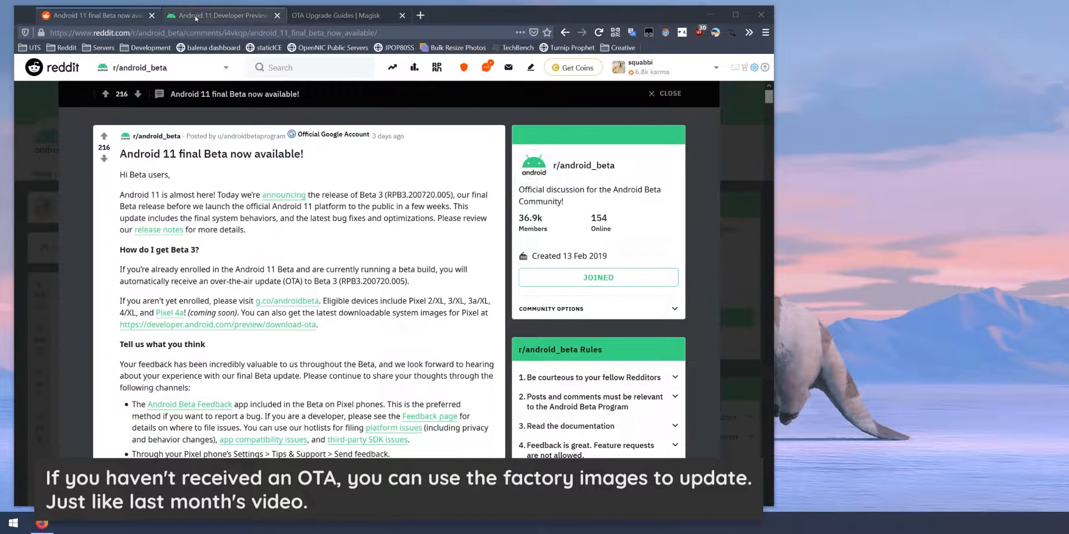
Step: Bring up the Android 11 developer overview's timeline and milestones table in Firefox
click(222, 15)
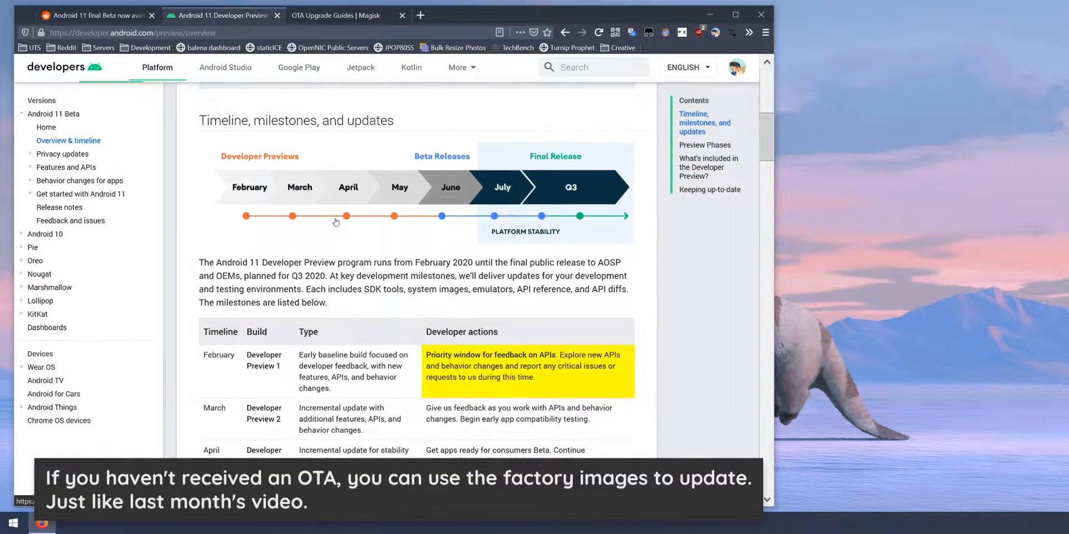
scroll(down, 3)
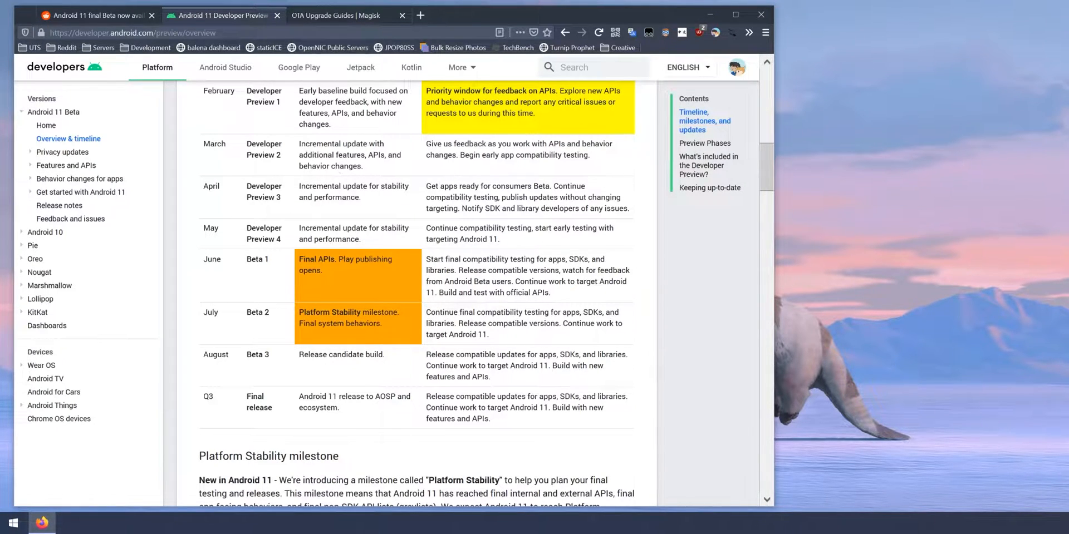
click(334, 15)
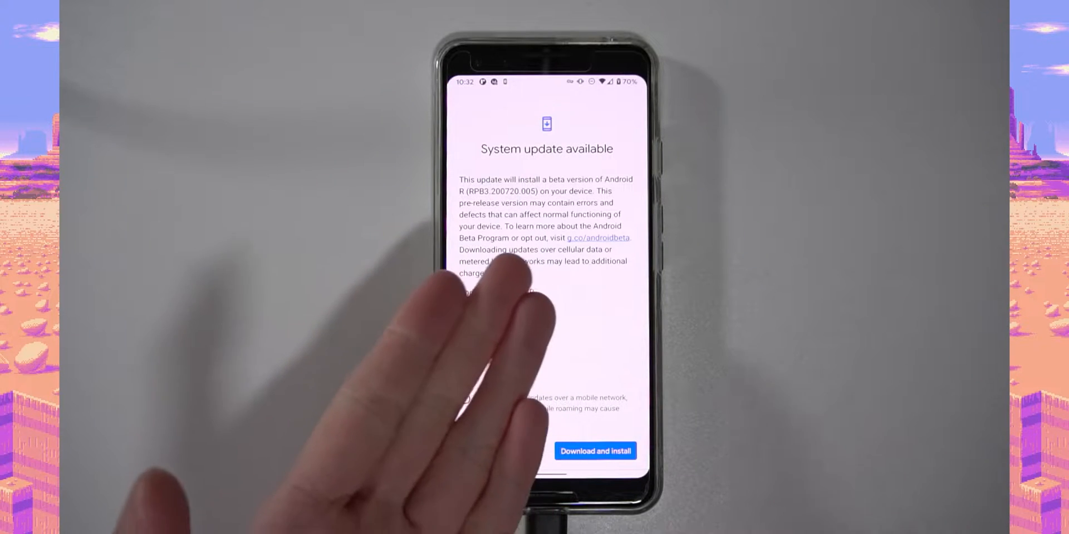
mouse_move(477, 341)
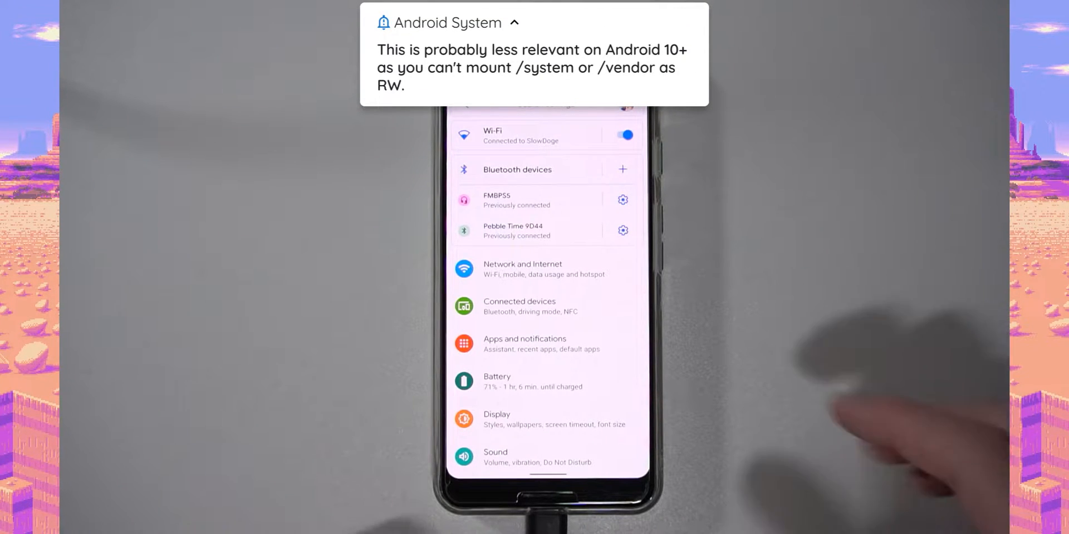
Step: Reach Developer options at the bottom of Android Settings
scroll(down, 3)
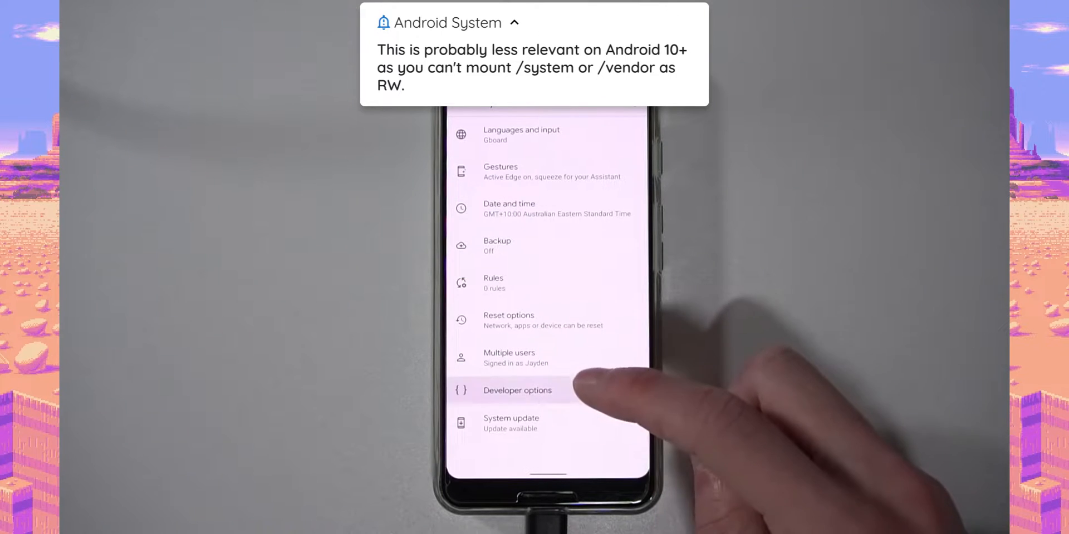
click(519, 390)
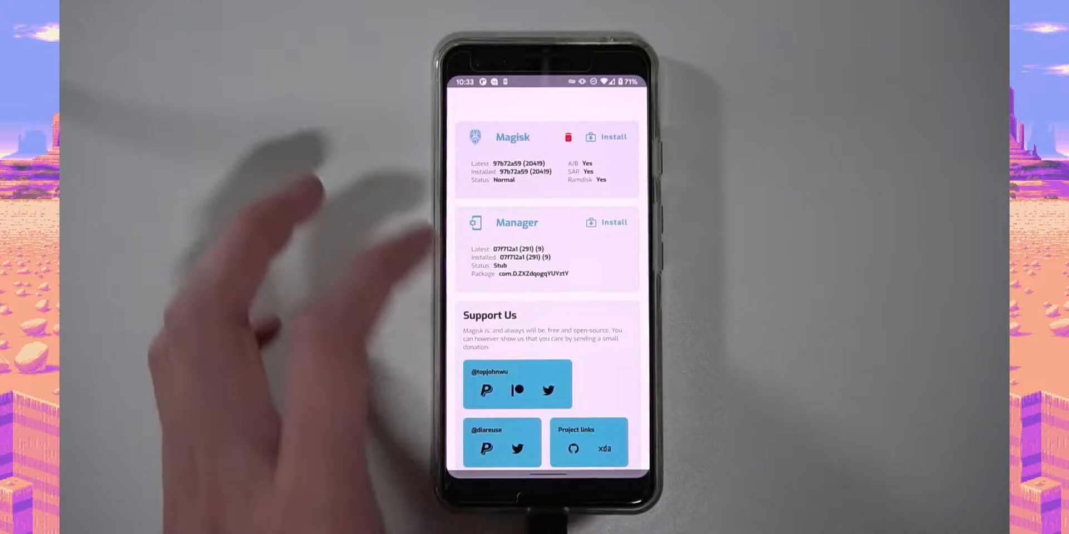
Step: Uninstall Magisk via Restore Images to put back the stock boot image before the OTA
click(567, 137)
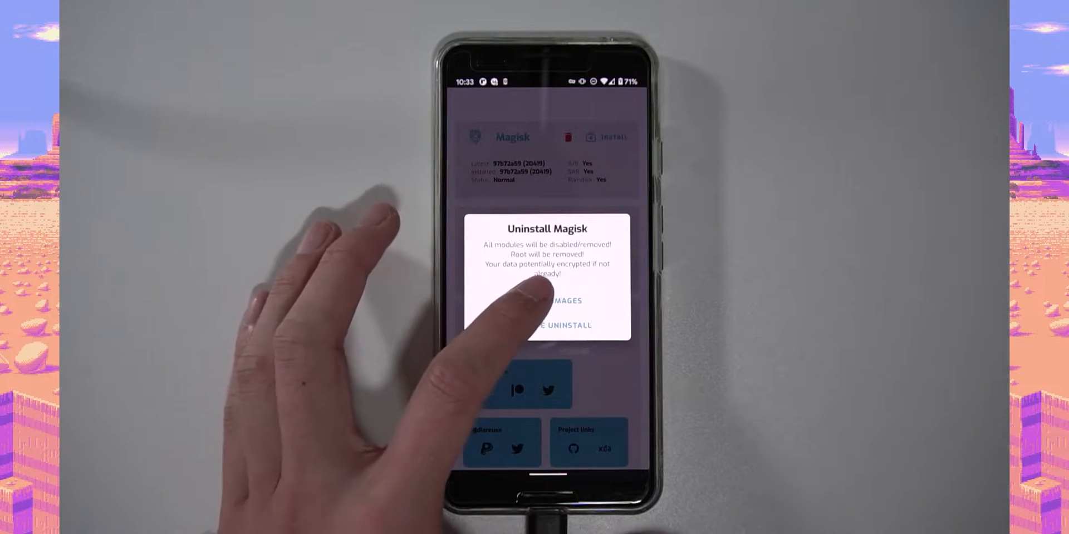
click(547, 300)
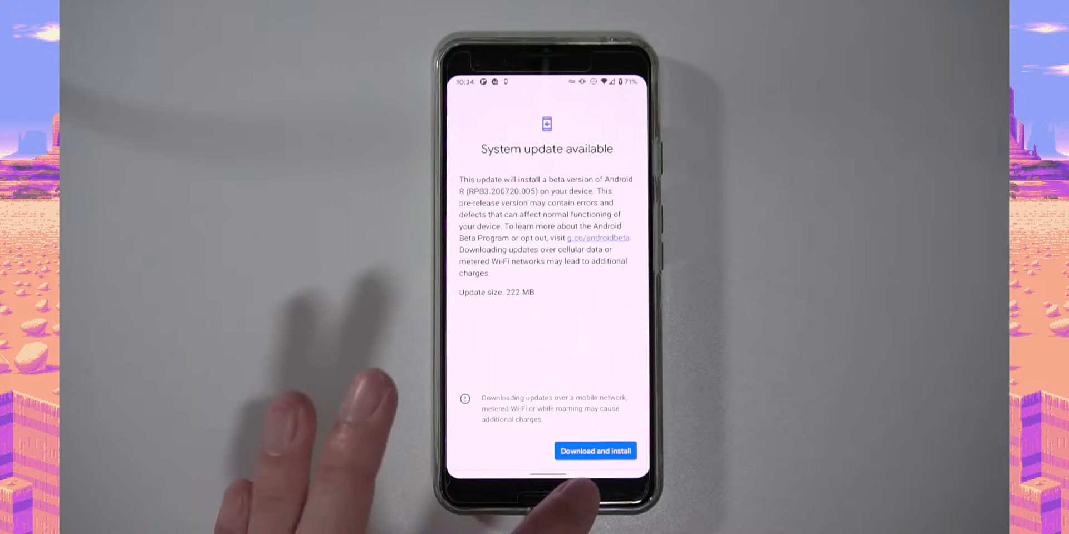
Step: Download and install the 222 MB Beta 3 OTA, resuming it when installation pauses
click(594, 452)
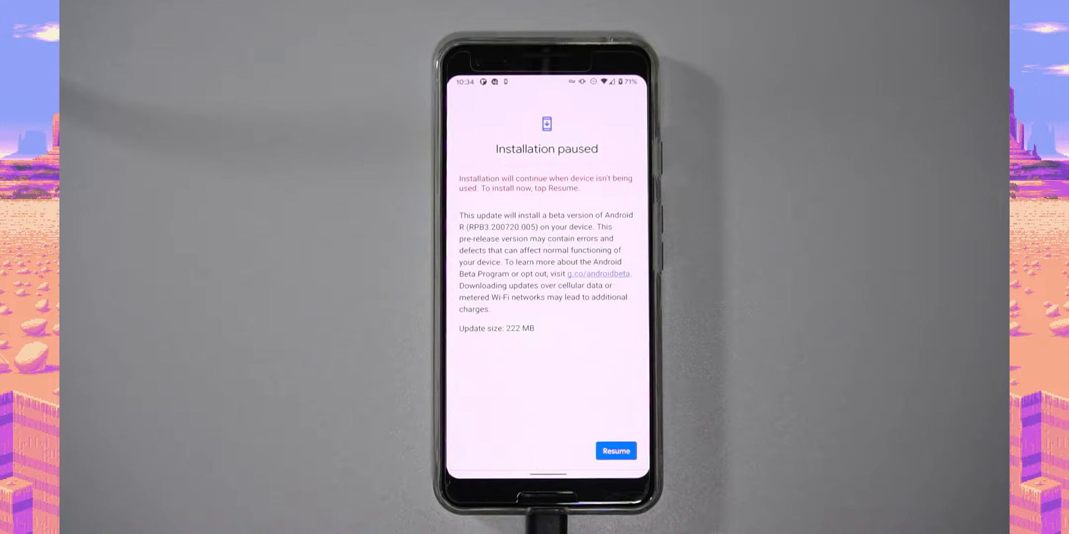
click(614, 451)
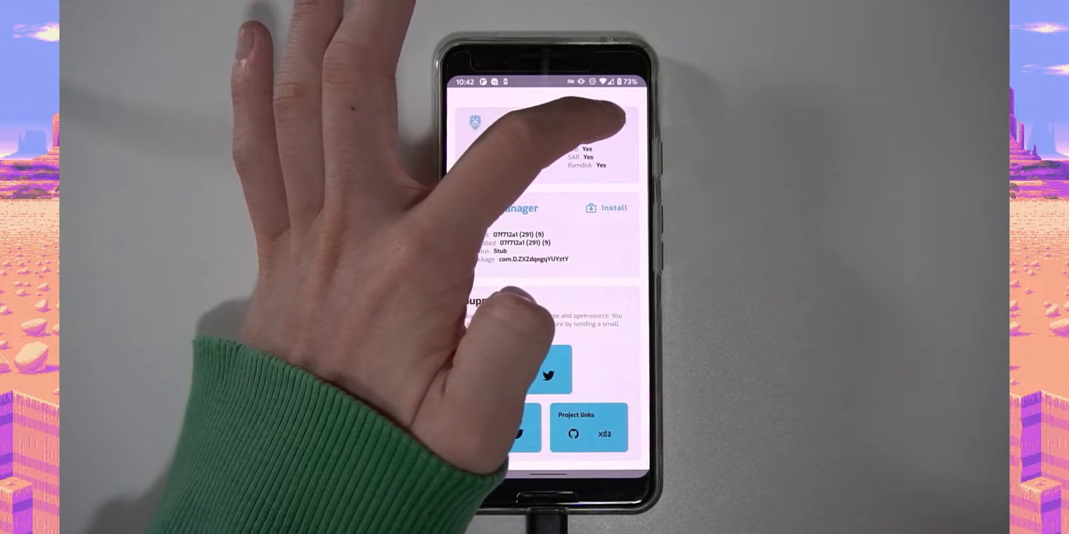
Step: Install Magisk to the Inactive Slot (After OTA), accepting the forced slot-switch warning
click(606, 208)
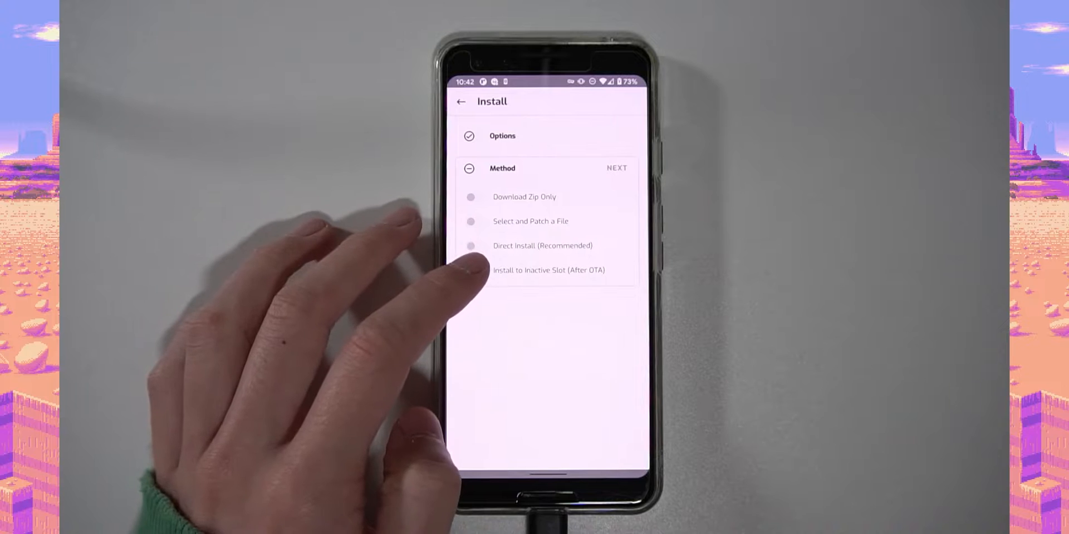
click(549, 270)
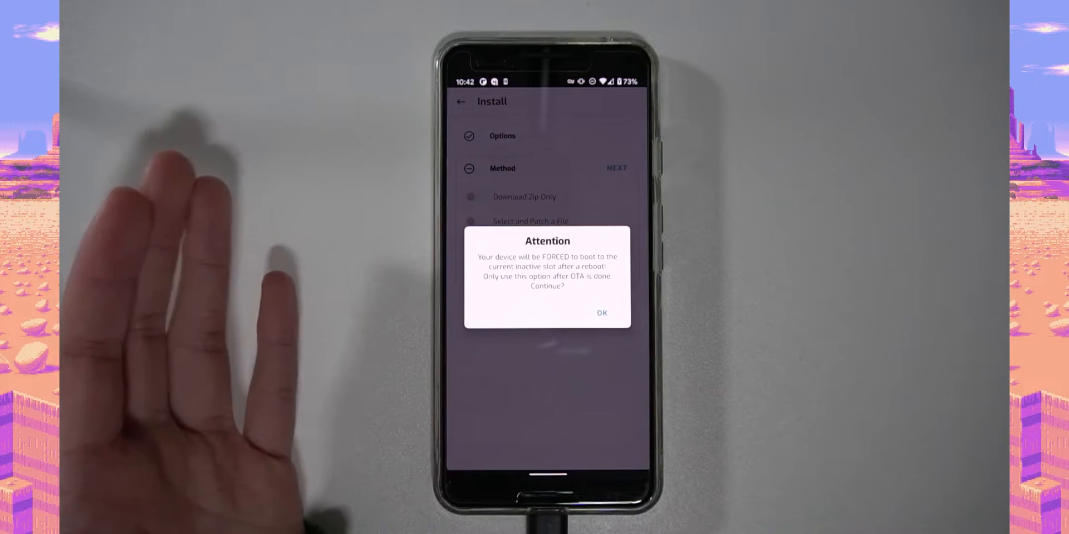
click(601, 313)
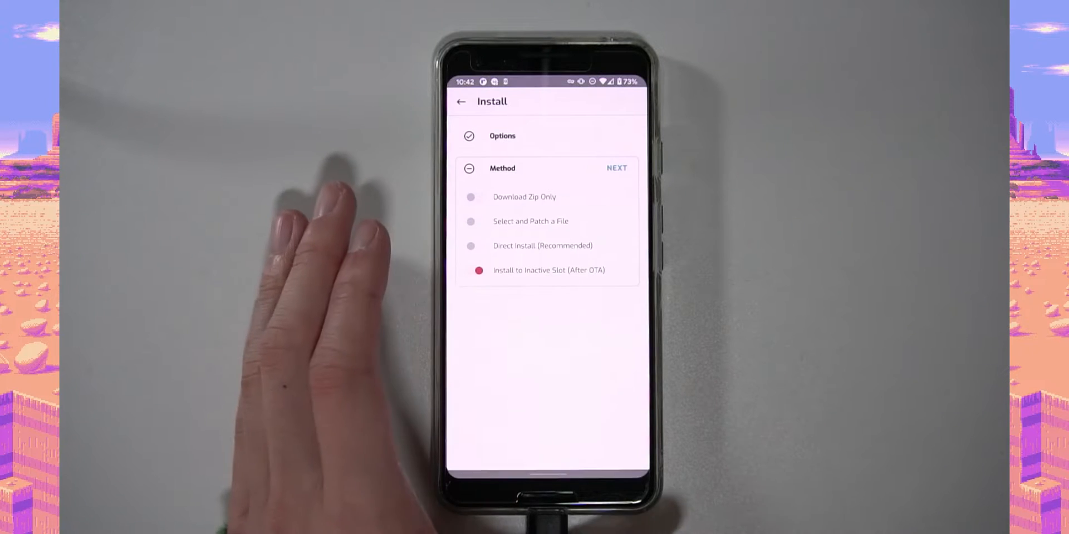
click(616, 168)
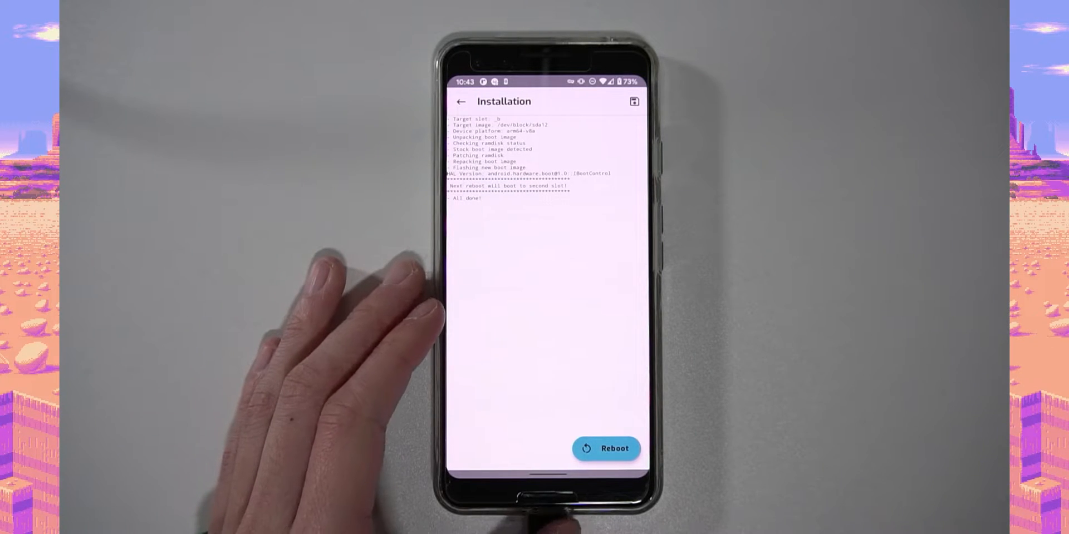
Step: Reboot into the patched slot, dismiss the Android Beta Program notice, unlock and pull down notifications
click(606, 449)
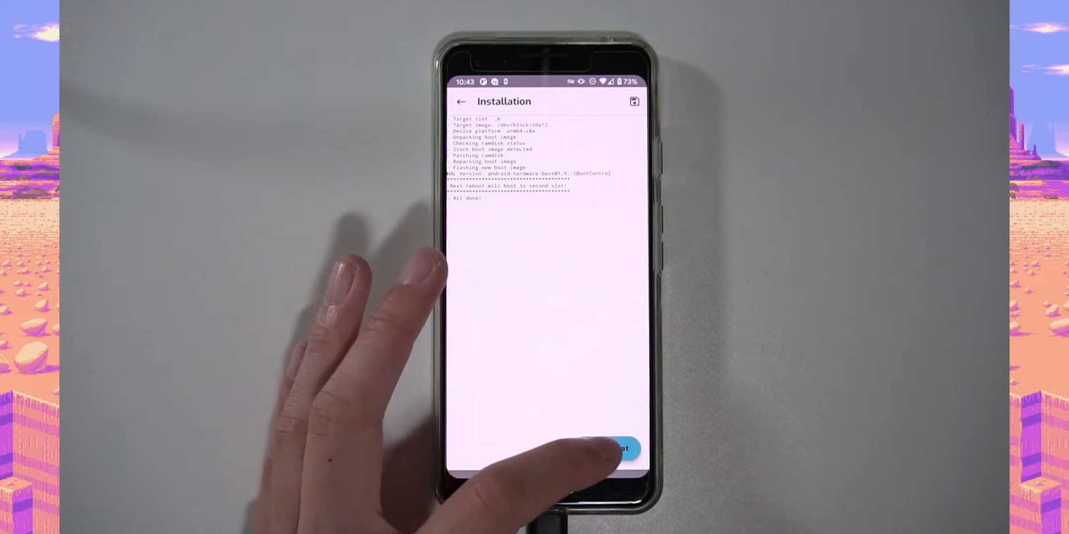
click(620, 449)
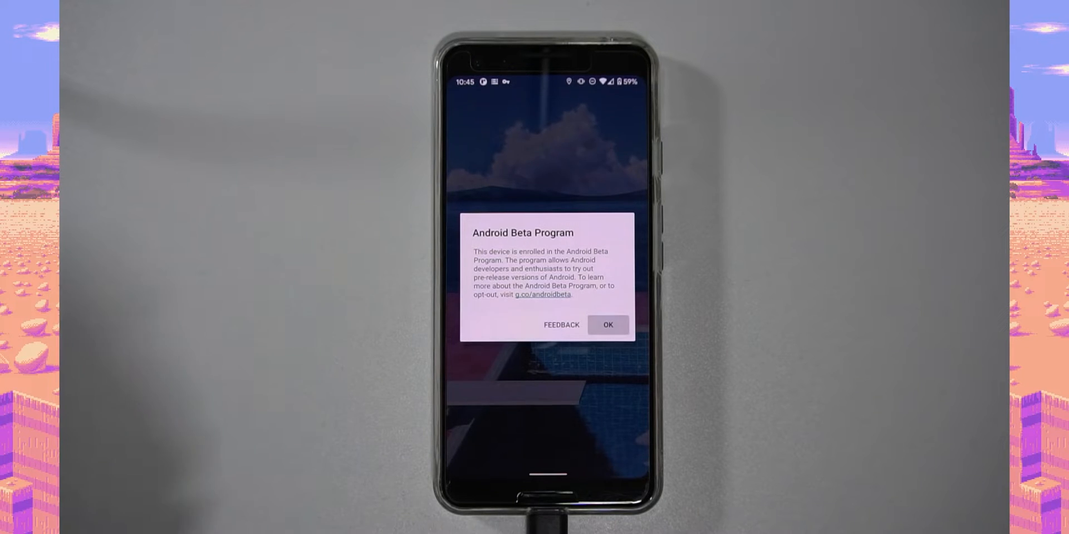
click(607, 325)
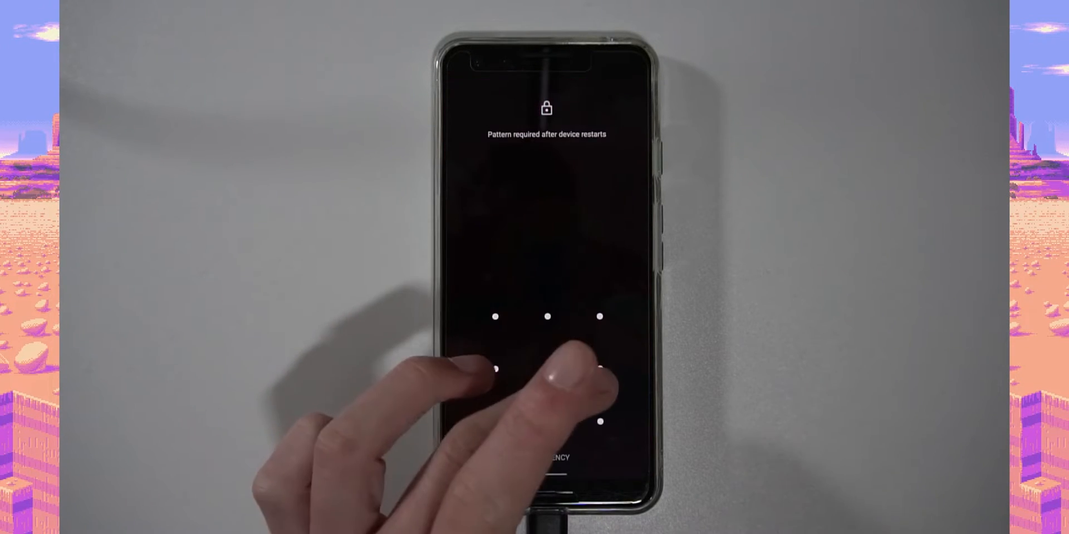
drag(496, 316, 599, 421)
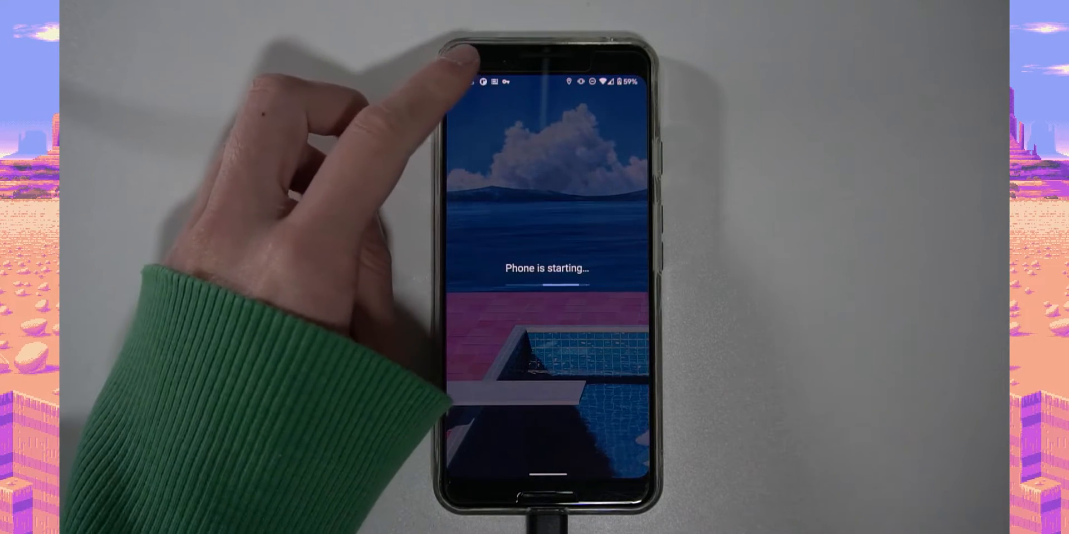
drag(545, 62, 545, 273)
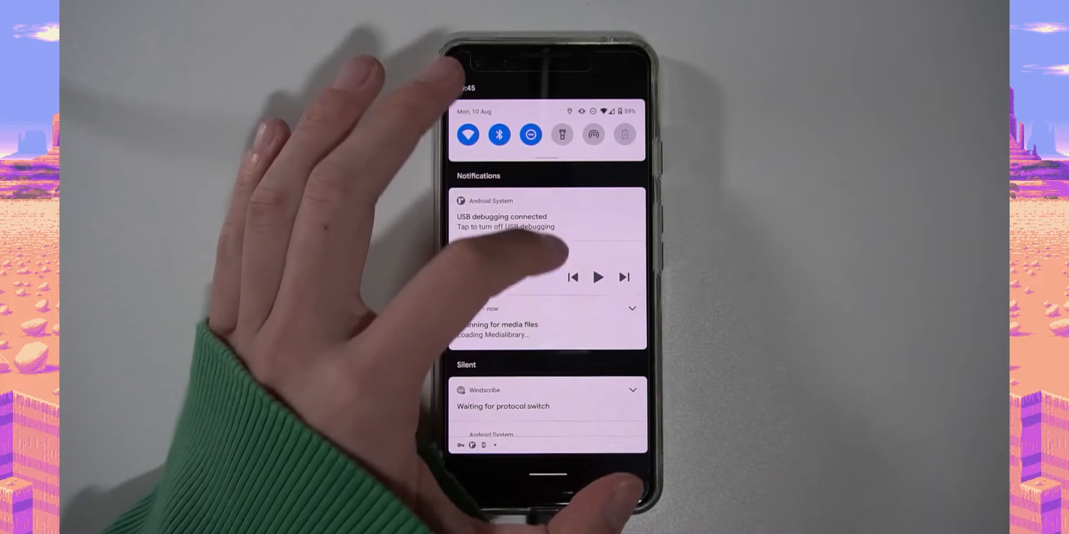
Step: Scroll through the notification shade on the way to Magisk Manager's log
scroll(down, 3)
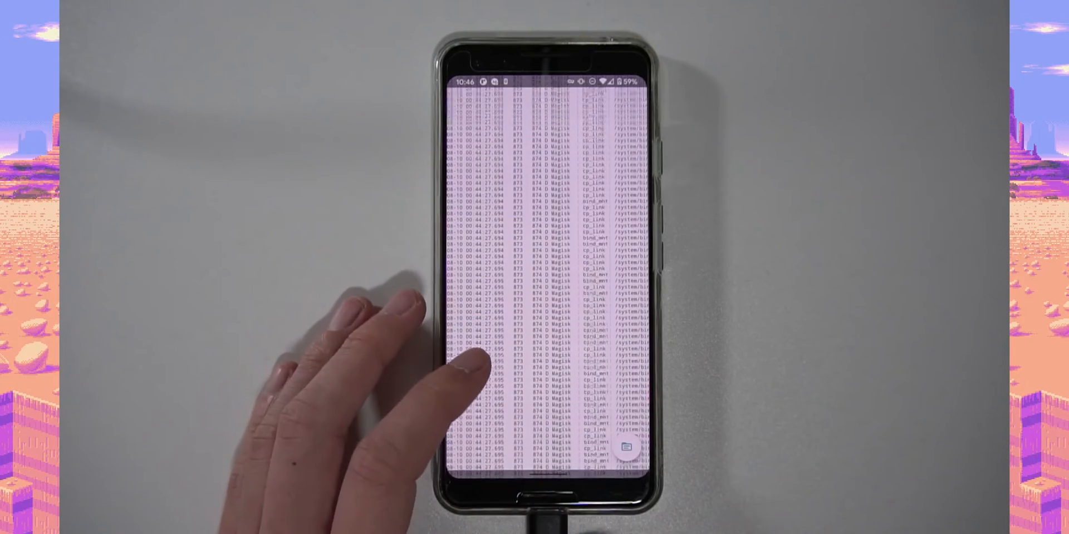
Step: Review the Superuser app list, then the Modules list with Advanced Charging Controller and Riru - Core
click(624, 448)
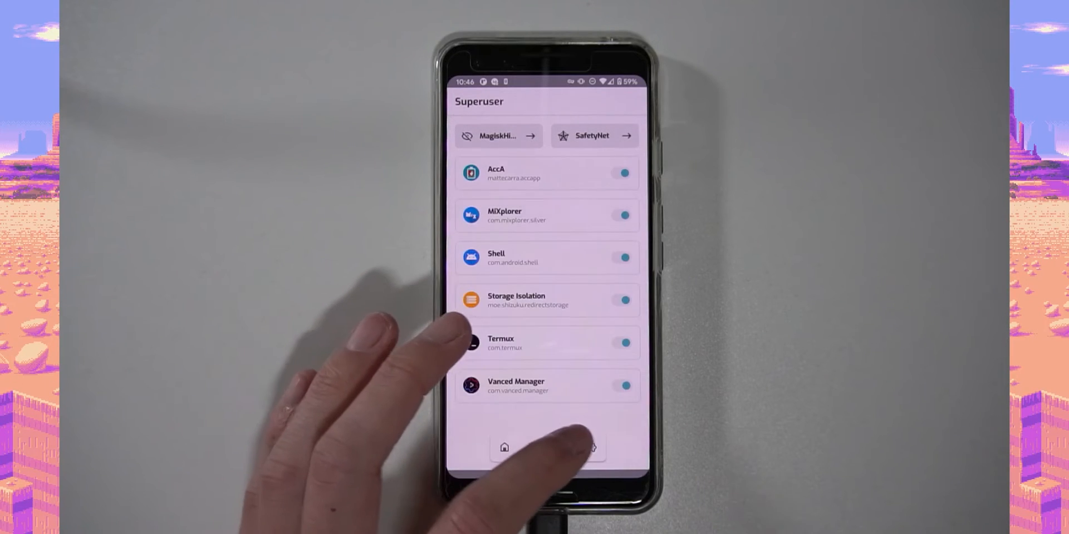
click(590, 447)
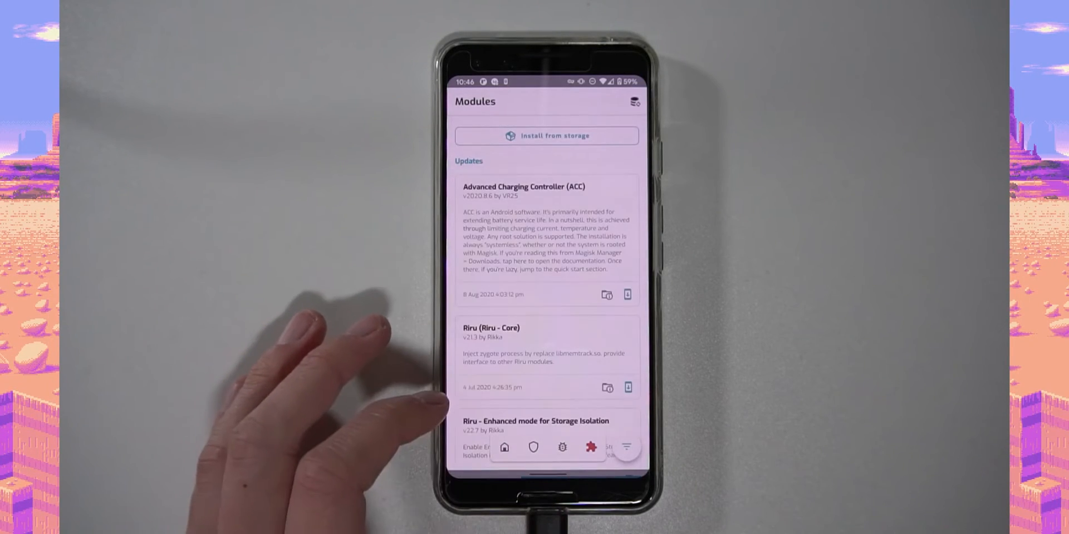